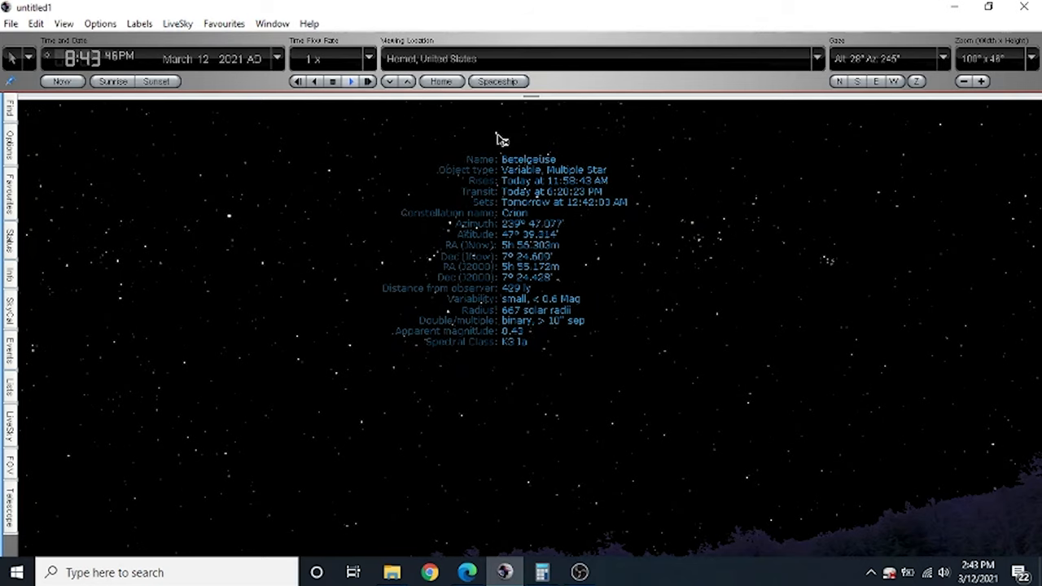
# - Use Go There on Betelgeuse to fly toward 433.5 light years from the Sun
pyautogui.rightClick(496, 138)
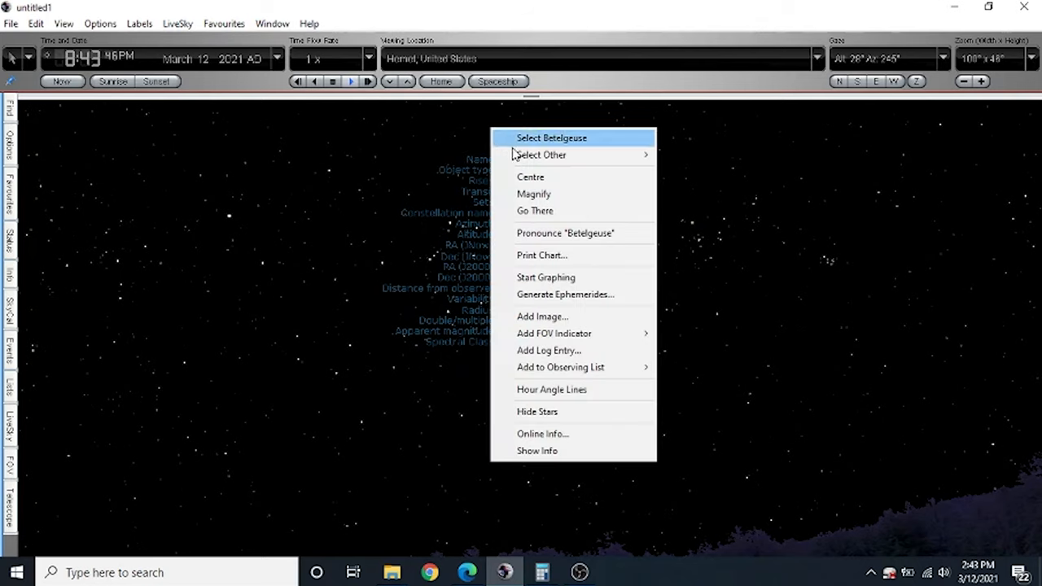
pyautogui.moveTo(532, 216)
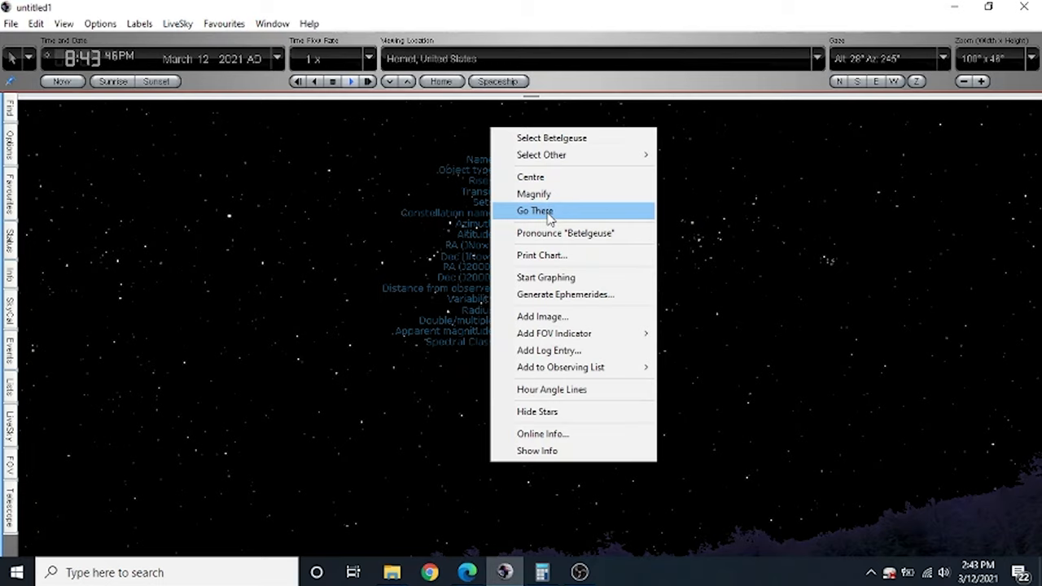
pyautogui.click(534, 211)
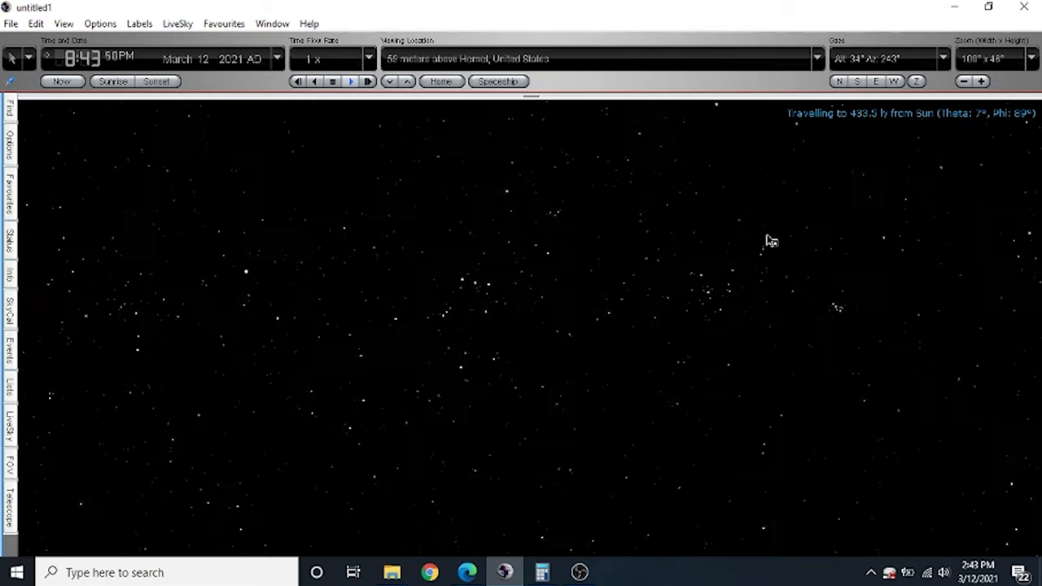
# - Drag the sky after arriving near Betelgeuse to show the glowing Milky Way band
pyautogui.moveTo(770, 240); pyautogui.dragTo(775, 163)
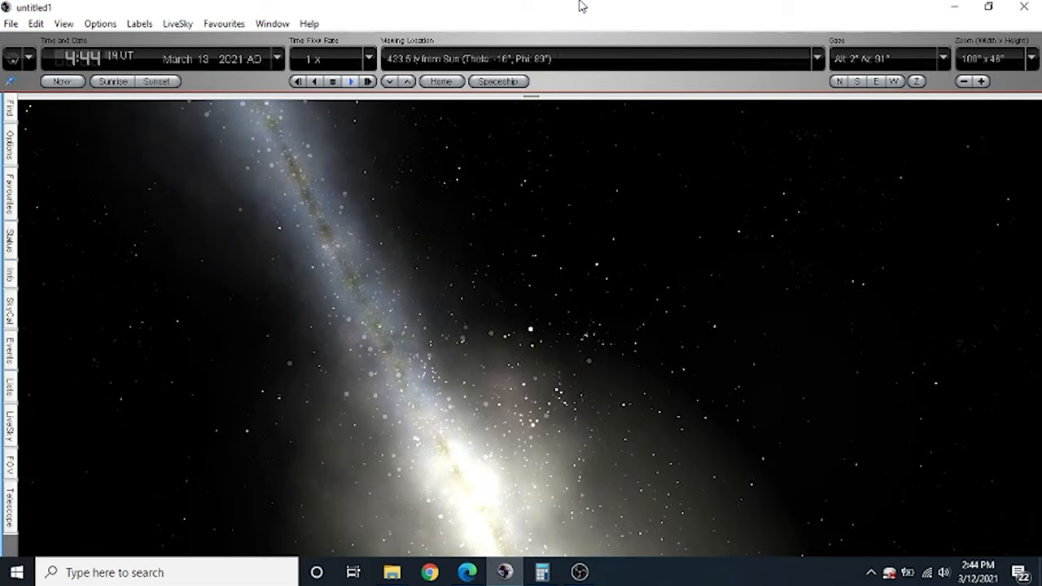
pyautogui.moveTo(305, 238)
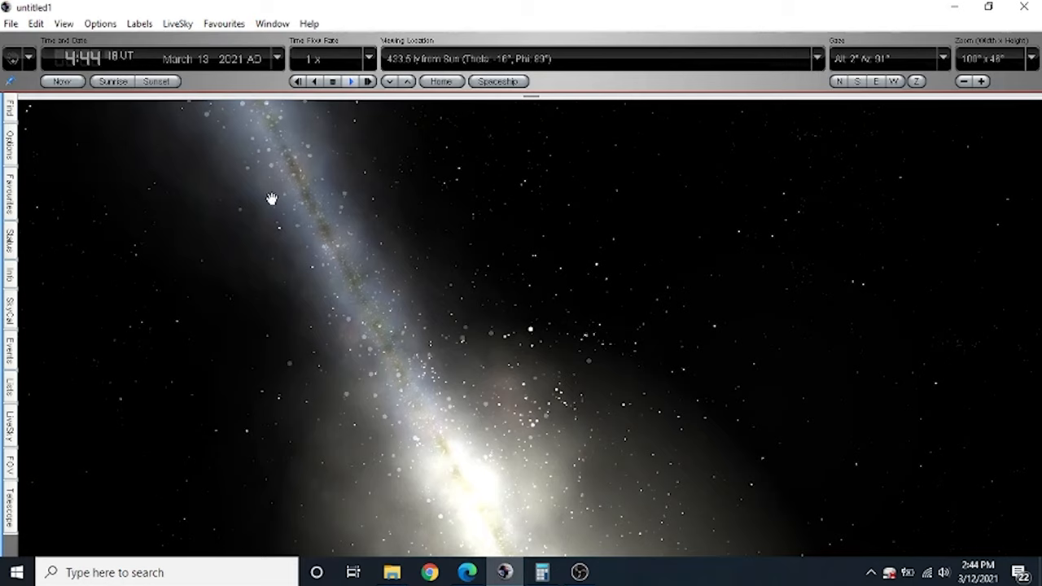
pyautogui.moveTo(452, 369)
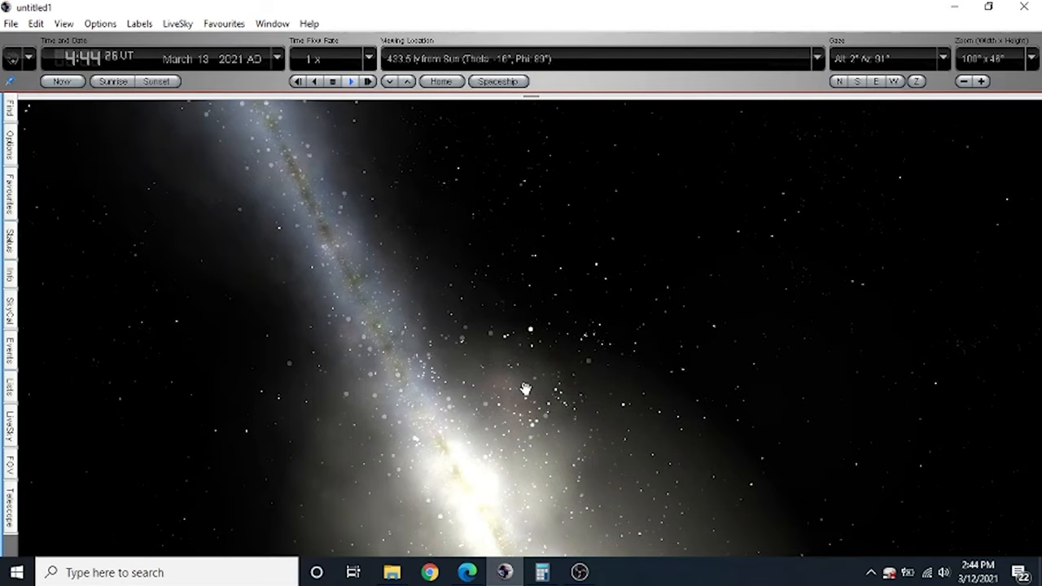
pyautogui.click(528, 391)
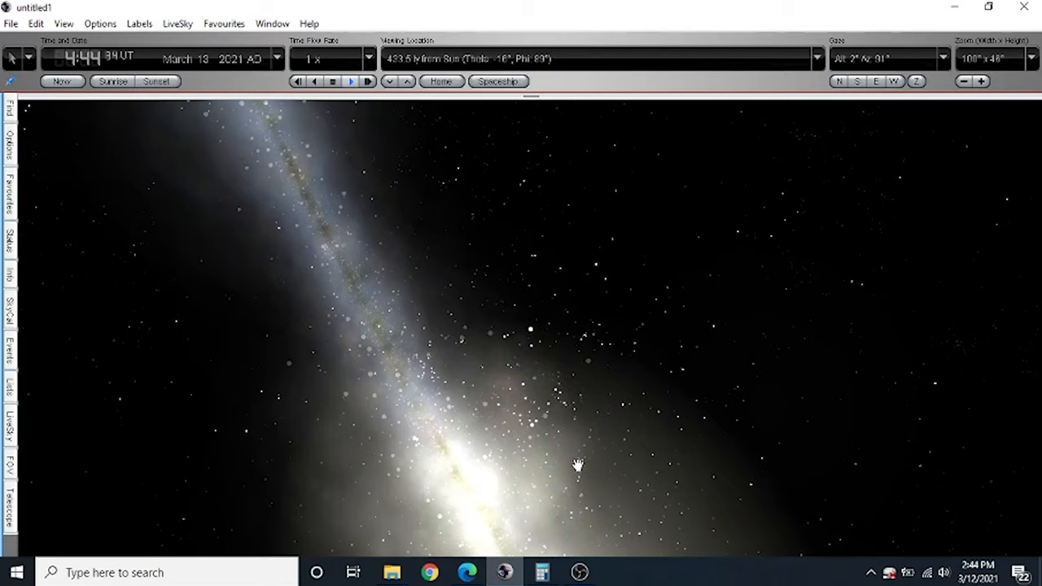
# - Pan the sky away from the Milky Way toward the dark field of distant galaxies
pyautogui.moveTo(578, 466); pyautogui.dragTo(528, 355)
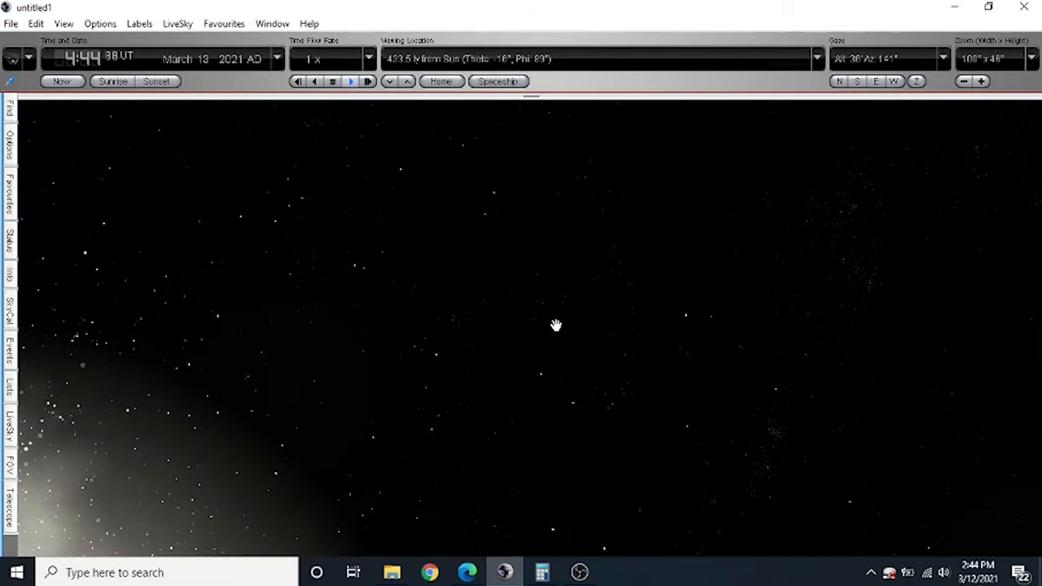
pyautogui.moveTo(556, 326); pyautogui.dragTo(623, 412)
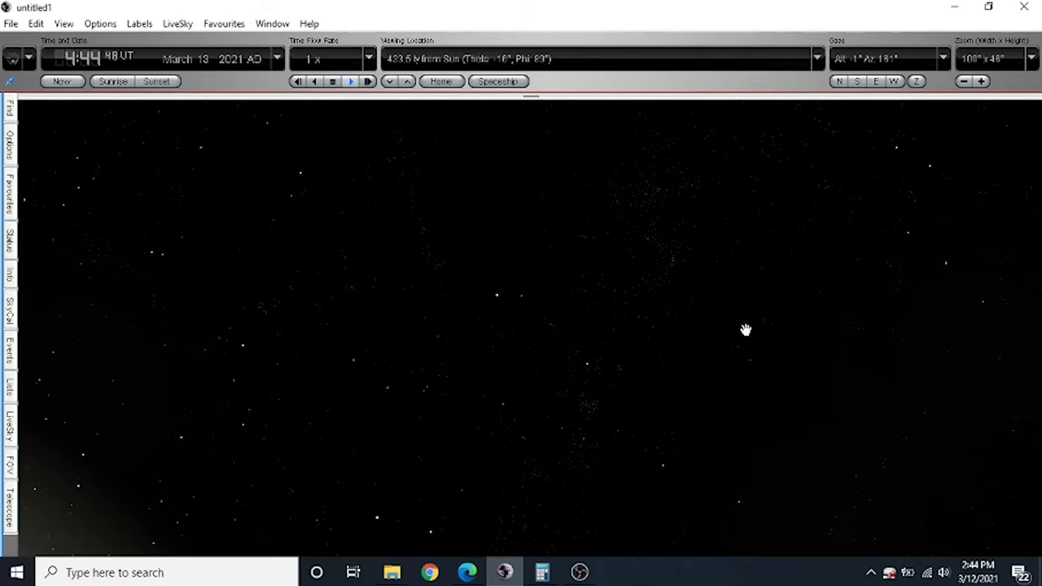
pyautogui.moveTo(806, 429)
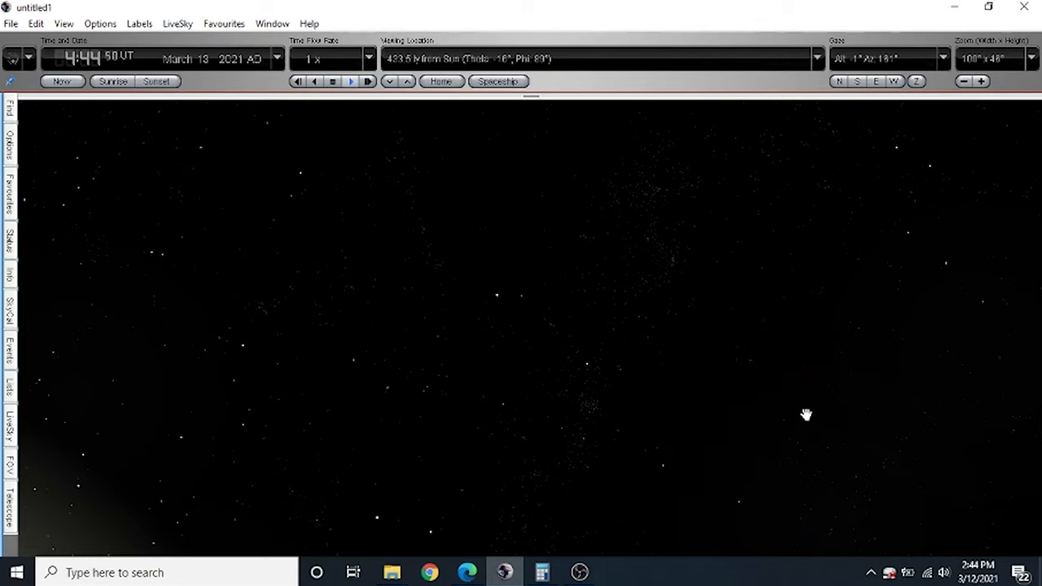